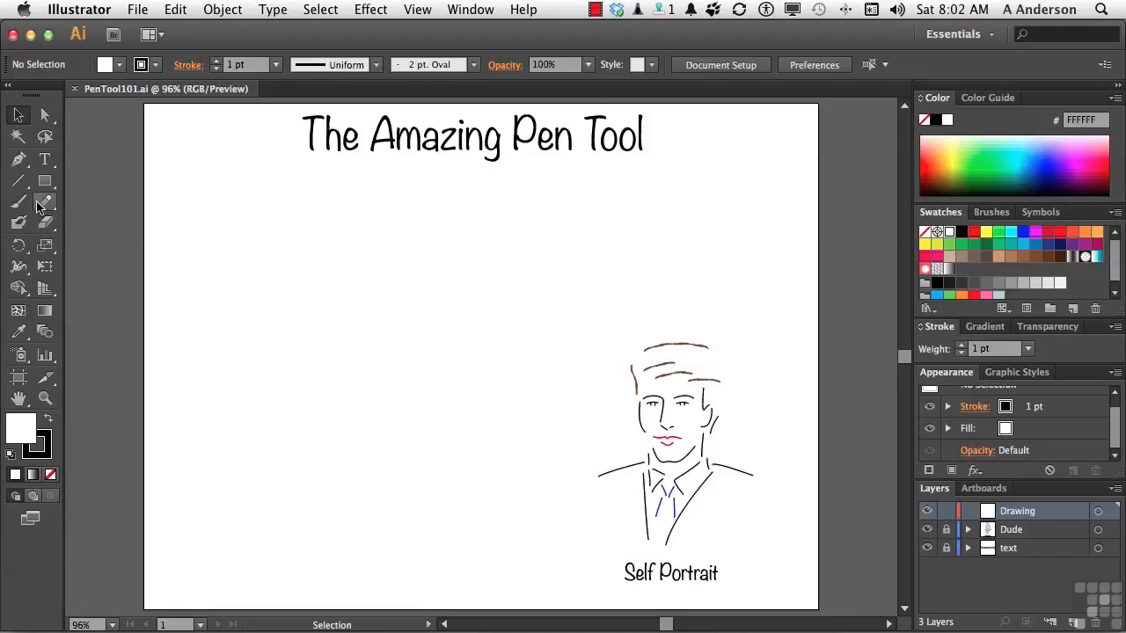
# - Select the Pen tool and reveal its anchor-point tool flyout
pyautogui.click(18, 159)
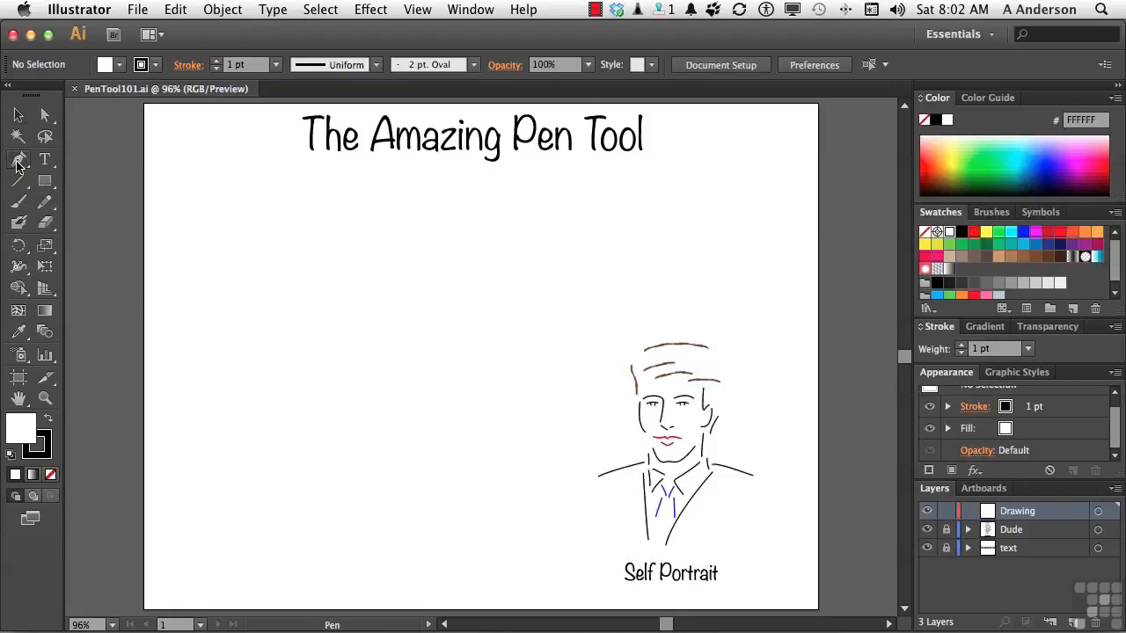
pyautogui.click(18, 158)
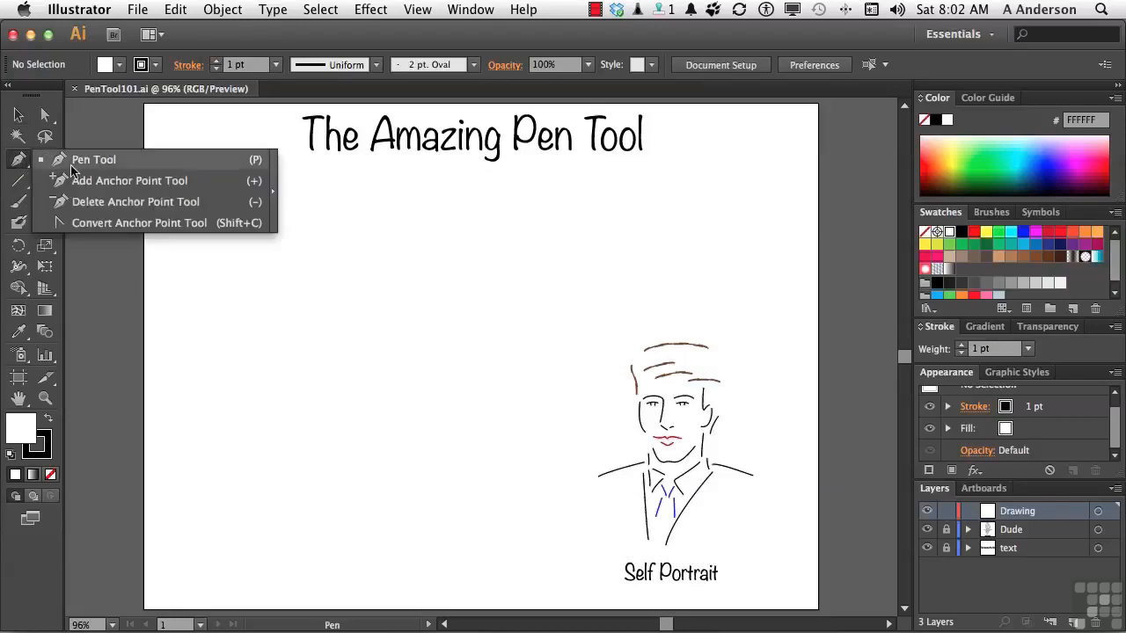
pyautogui.moveTo(112, 192)
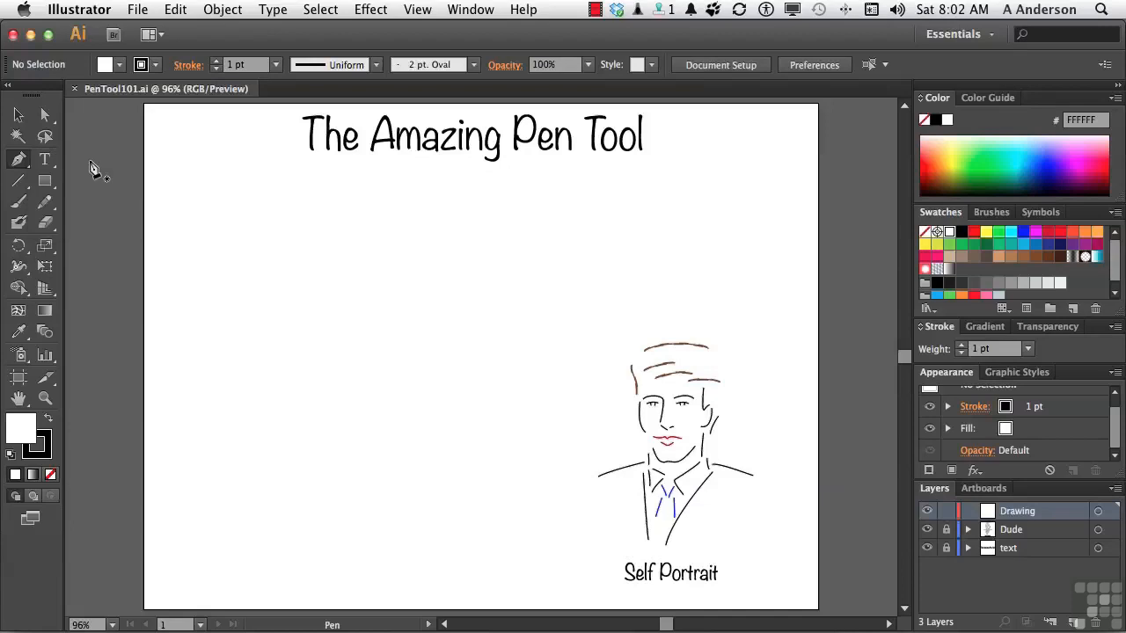
pyautogui.moveTo(257, 266)
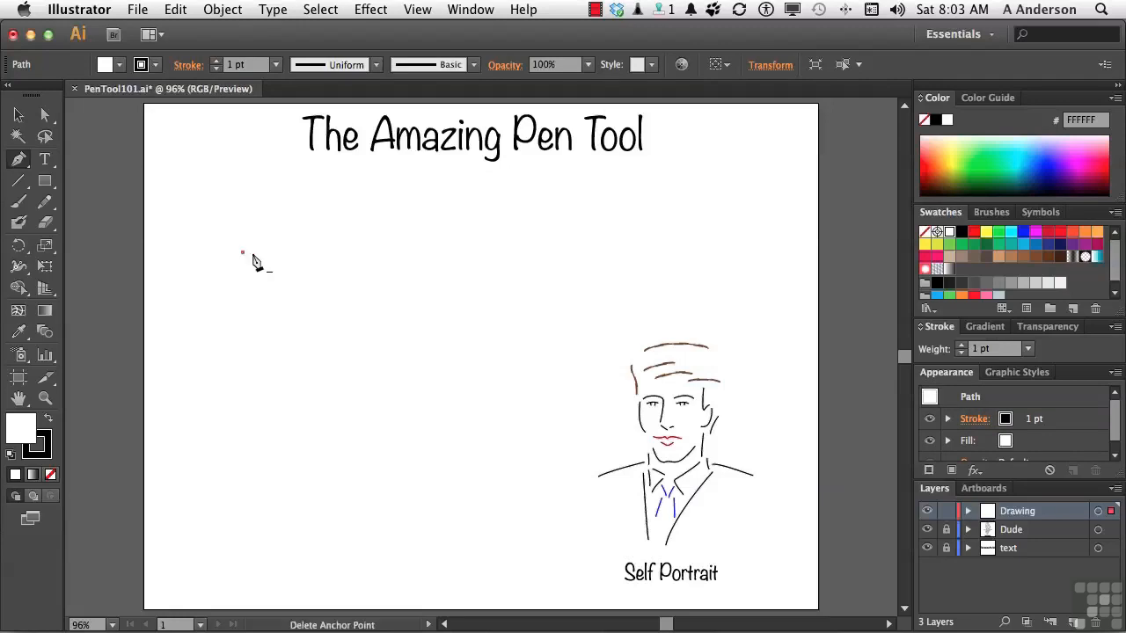
pyautogui.moveTo(295, 268)
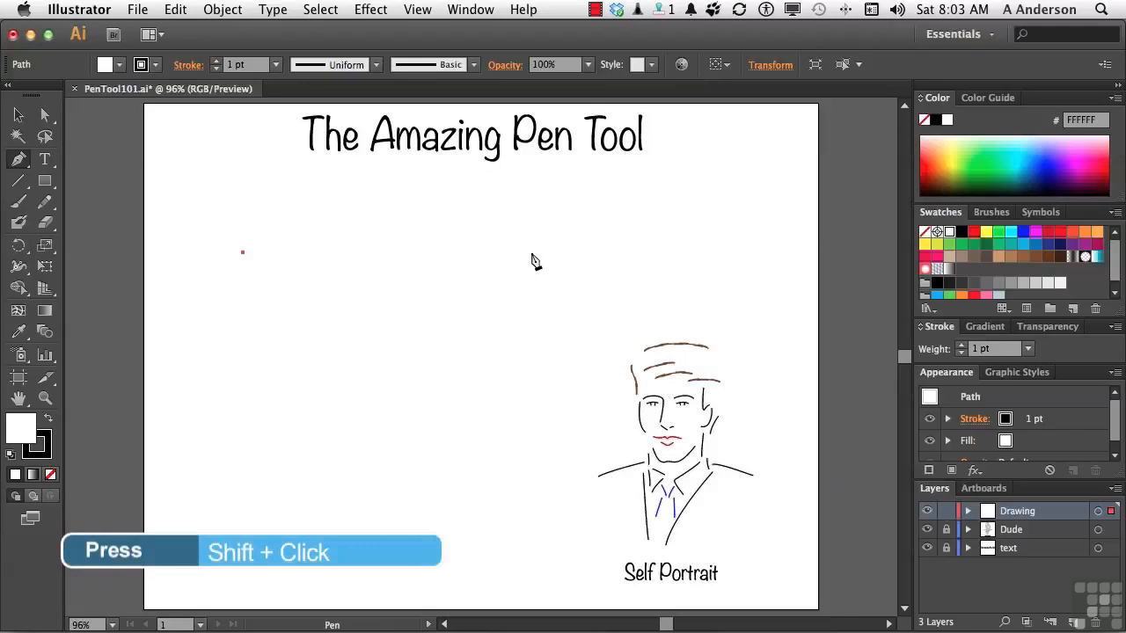
# - Place the line's end point to the right, completing the horizontal segment under the title
pyautogui.click(531, 253)
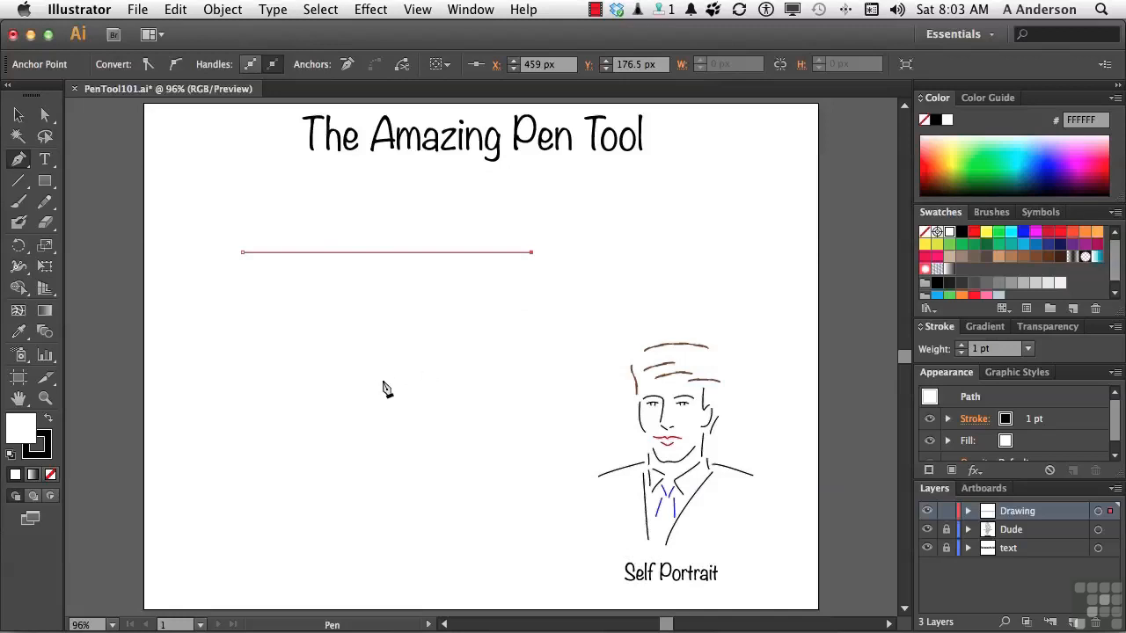
pyautogui.moveTo(373, 390)
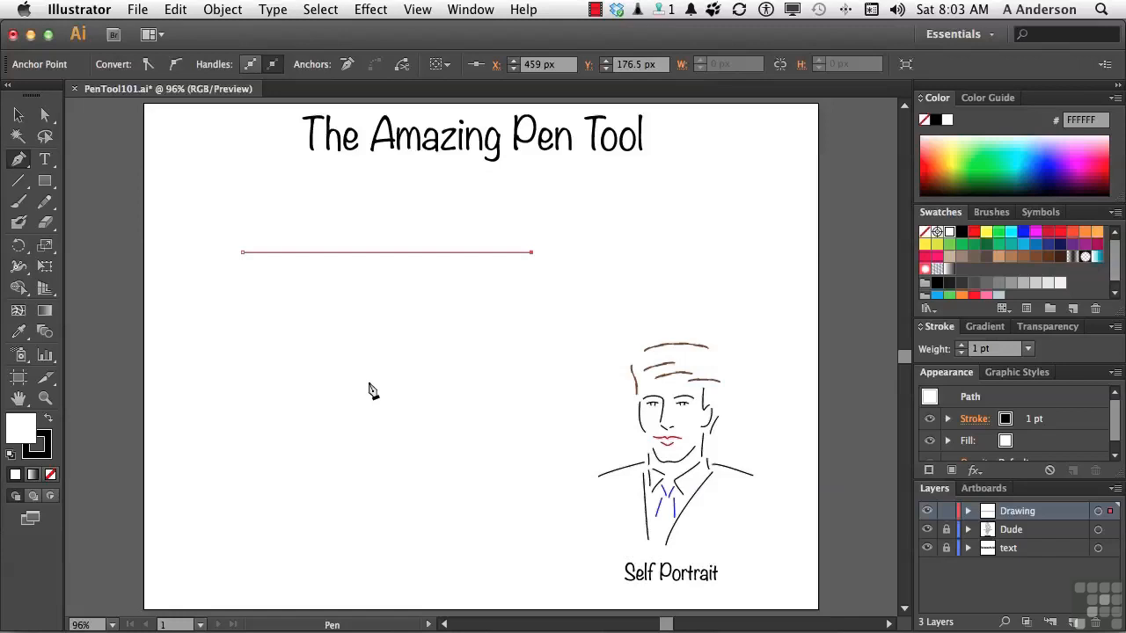
# - Add a bottom corner and join back to the starting anchor, closing the triangle
pyautogui.click(369, 387)
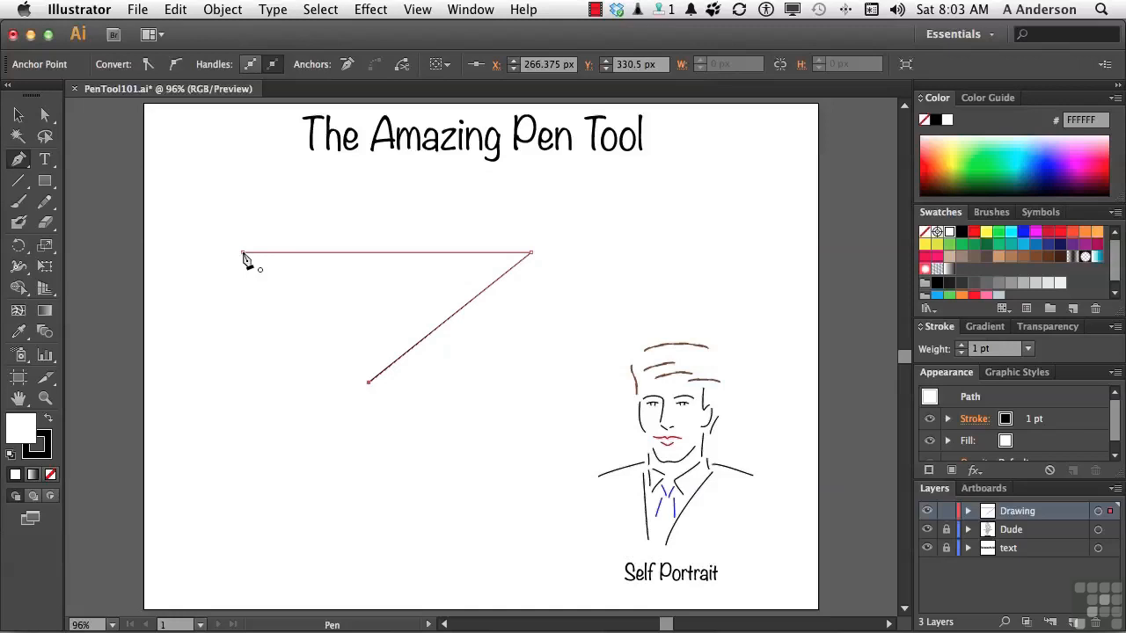
pyautogui.click(244, 255)
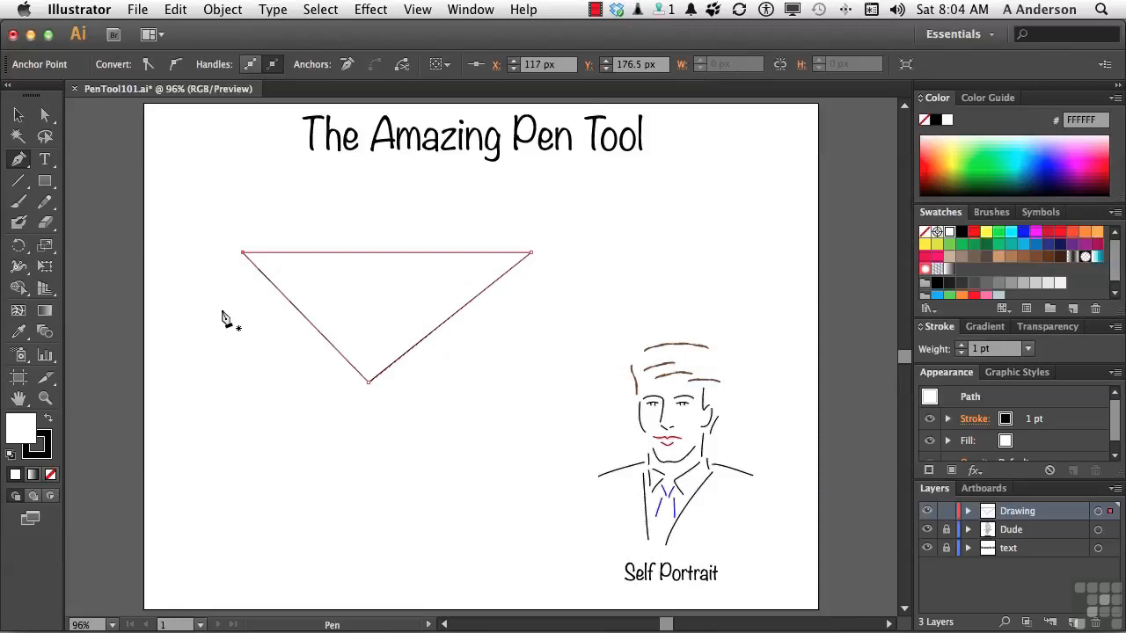
pyautogui.moveTo(246, 431)
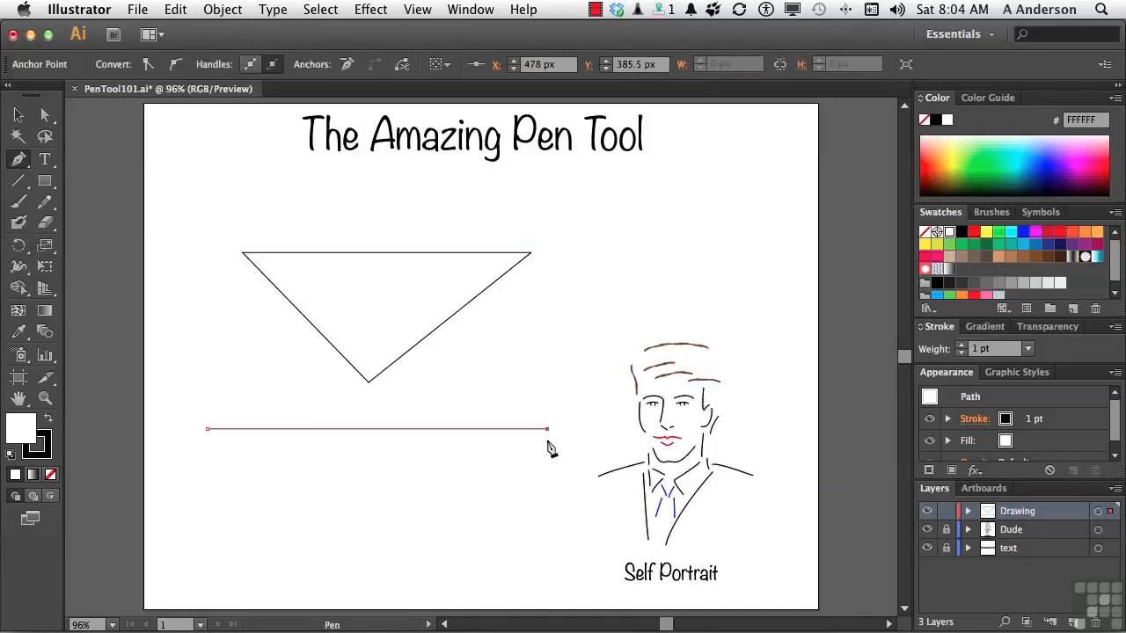
pyautogui.moveTo(394, 538)
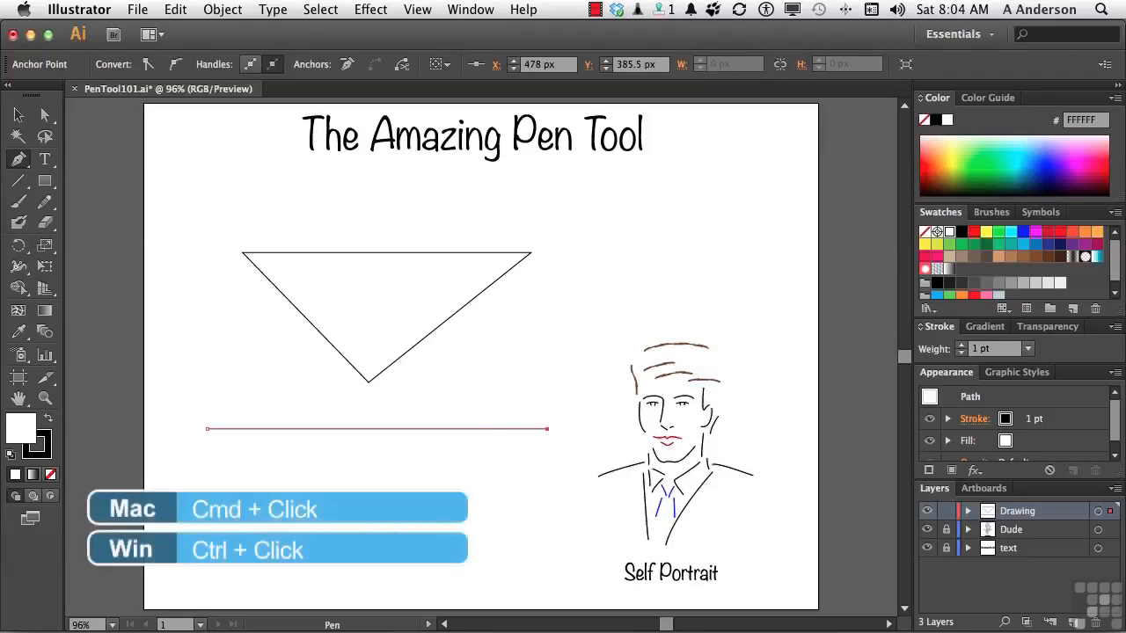
# - End the long line as an open path, then begin a new line beneath it
pyautogui.click(377, 429)
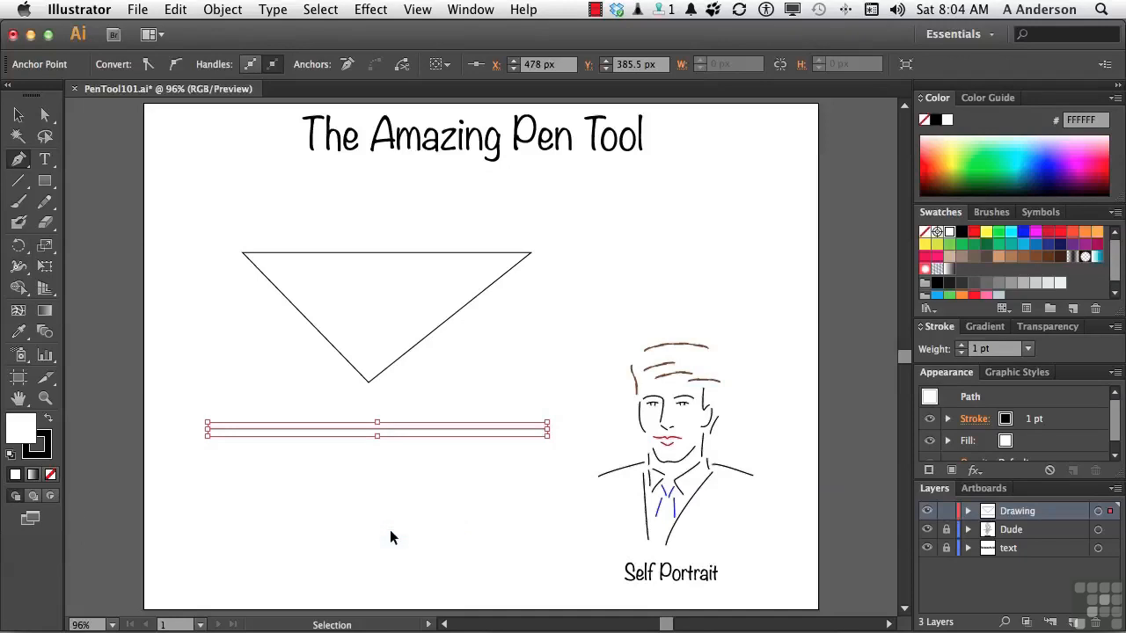
pyautogui.moveTo(415, 496)
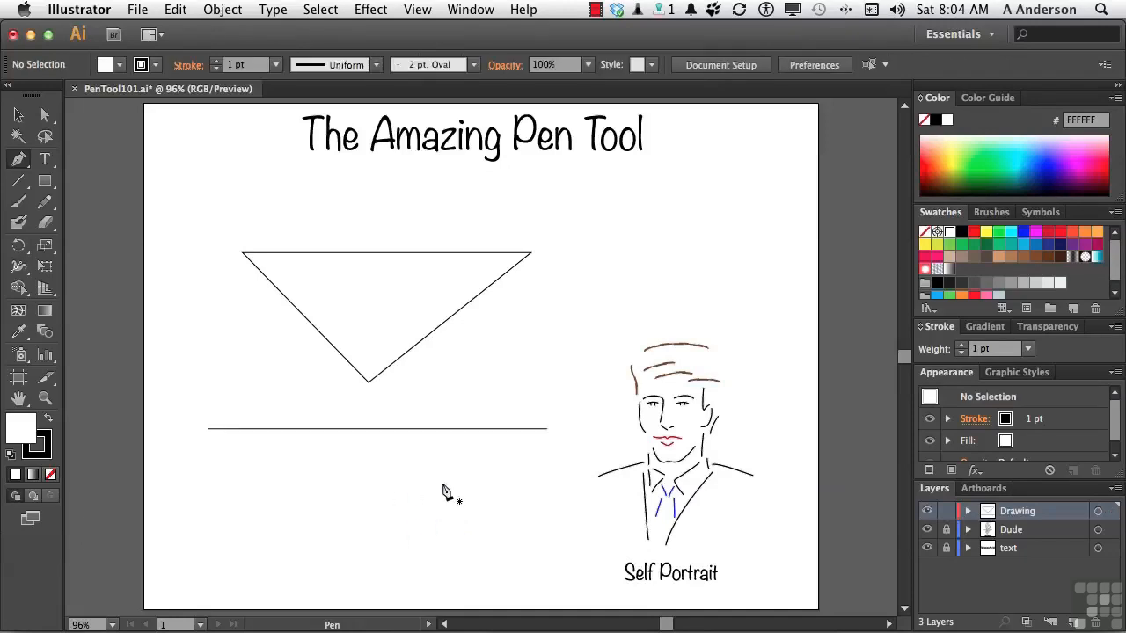
pyautogui.moveTo(261, 481)
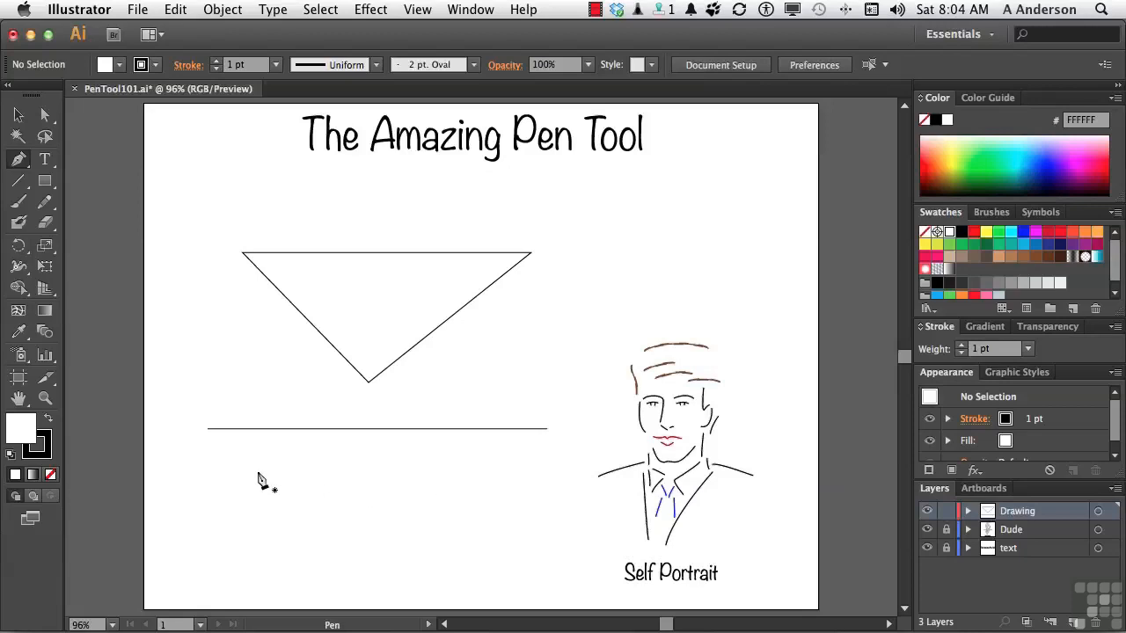
pyautogui.click(257, 471)
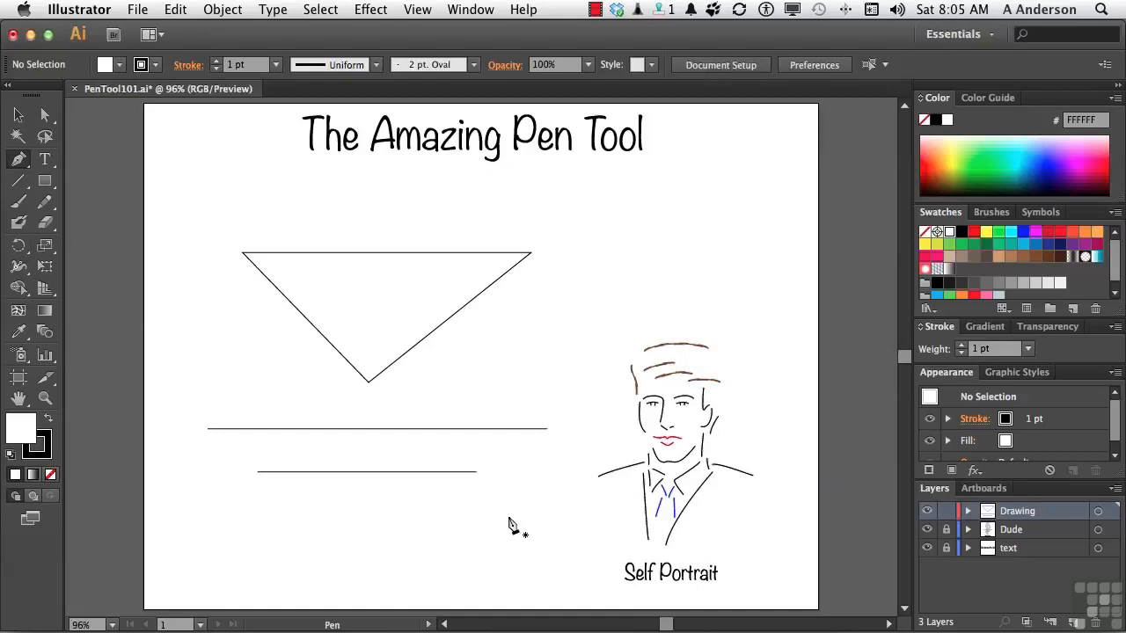
pyautogui.moveTo(387, 545)
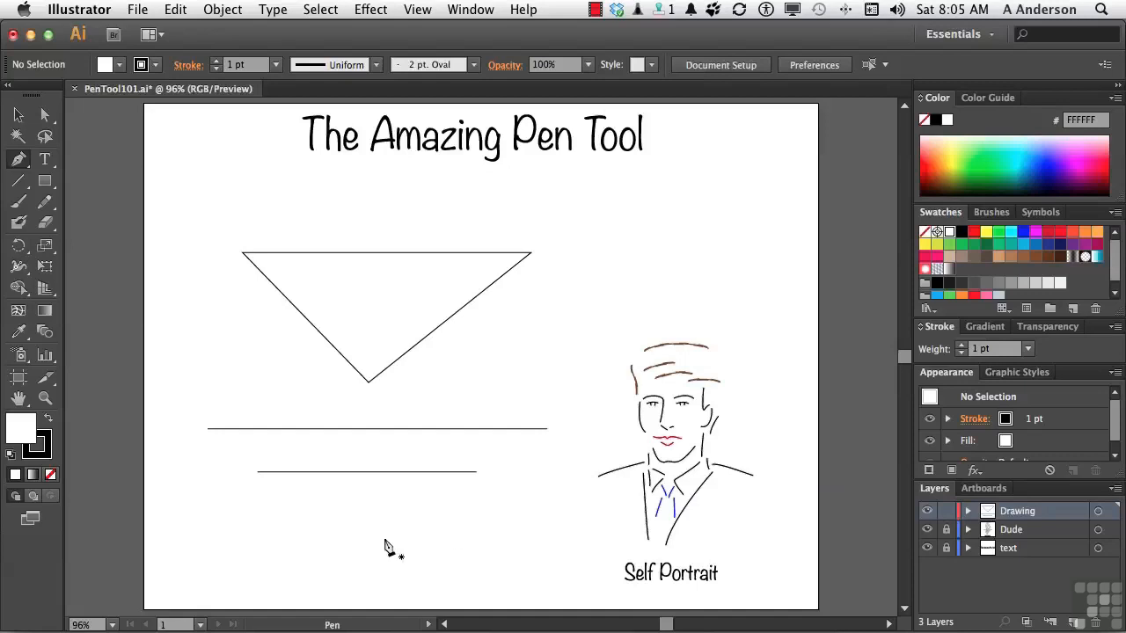